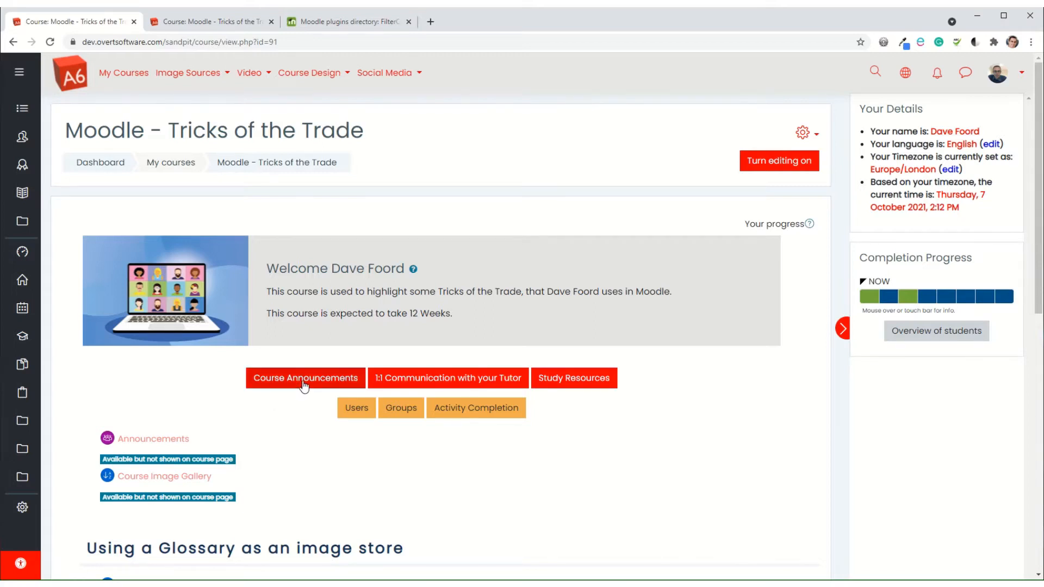
pyautogui.moveTo(470, 383)
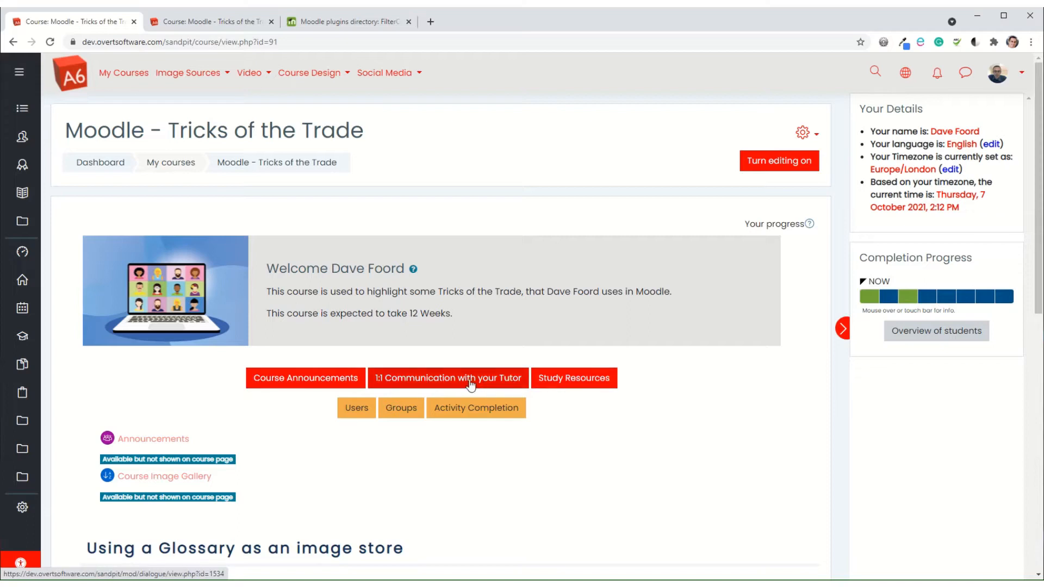
pyautogui.moveTo(305, 377)
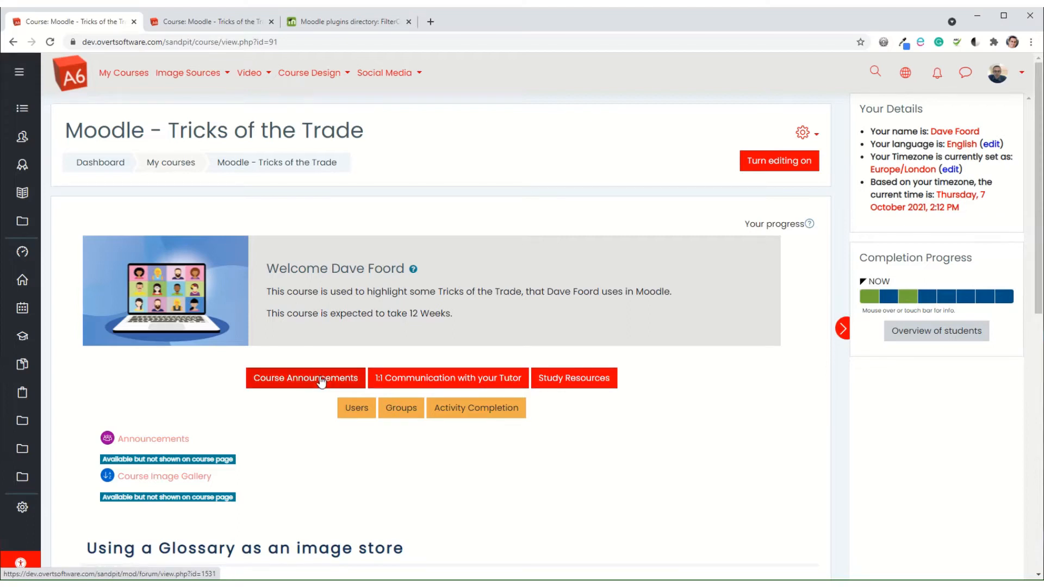
pyautogui.moveTo(298, 381)
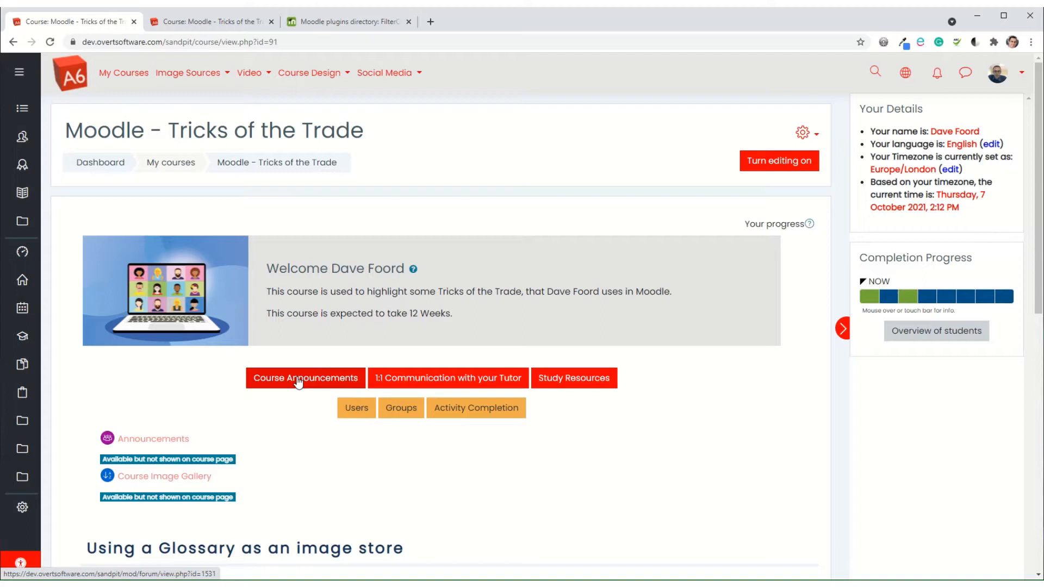
pyautogui.moveTo(132, 387)
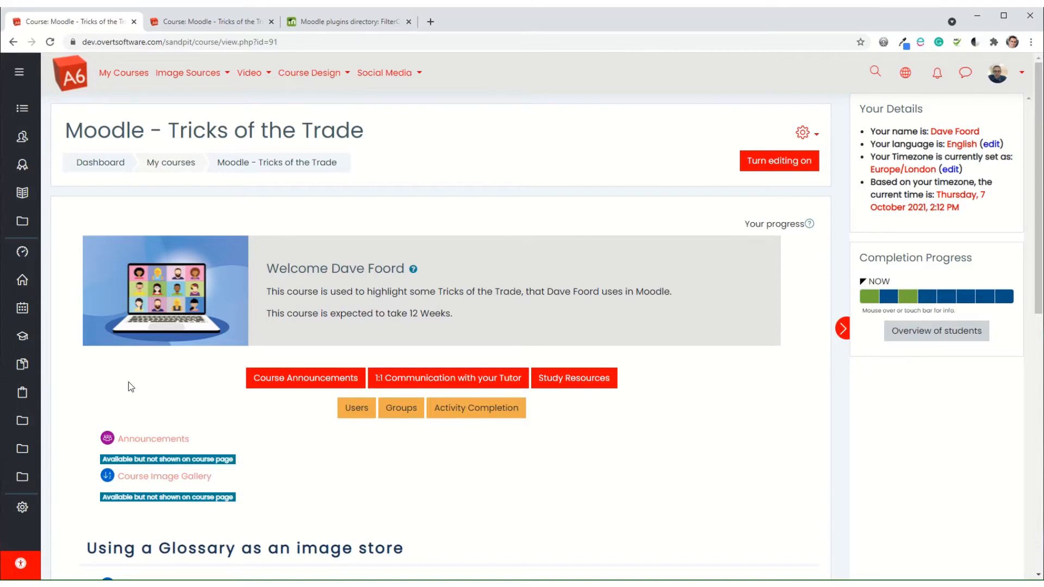
pyautogui.moveTo(305, 377)
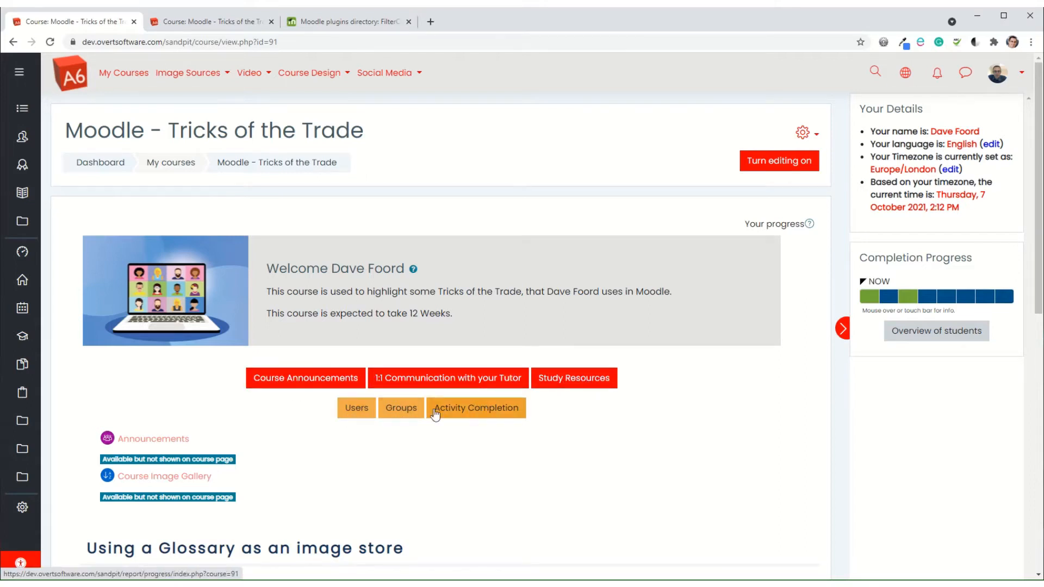
pyautogui.moveTo(356, 408)
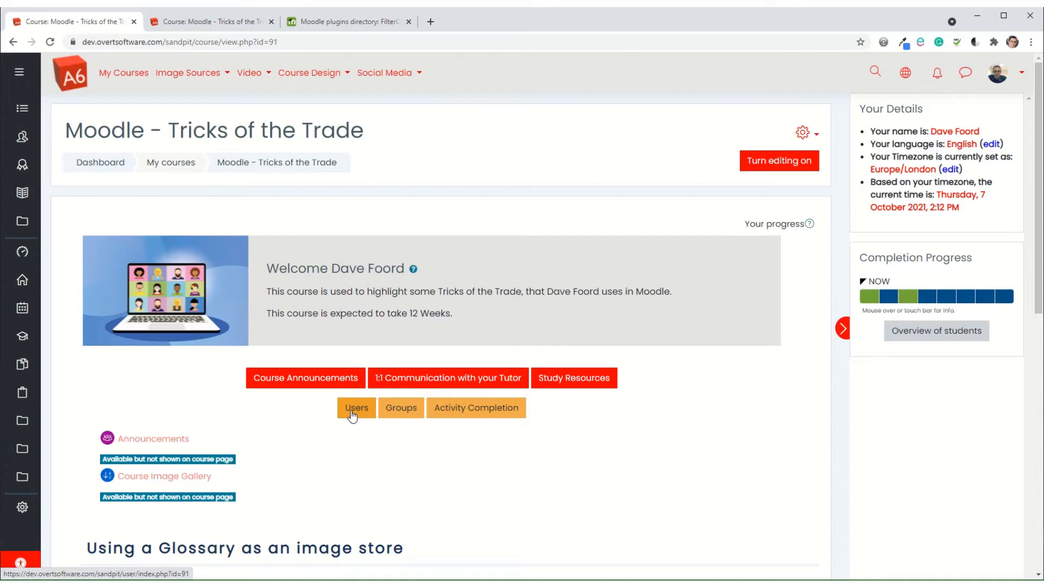
pyautogui.moveTo(271, 419)
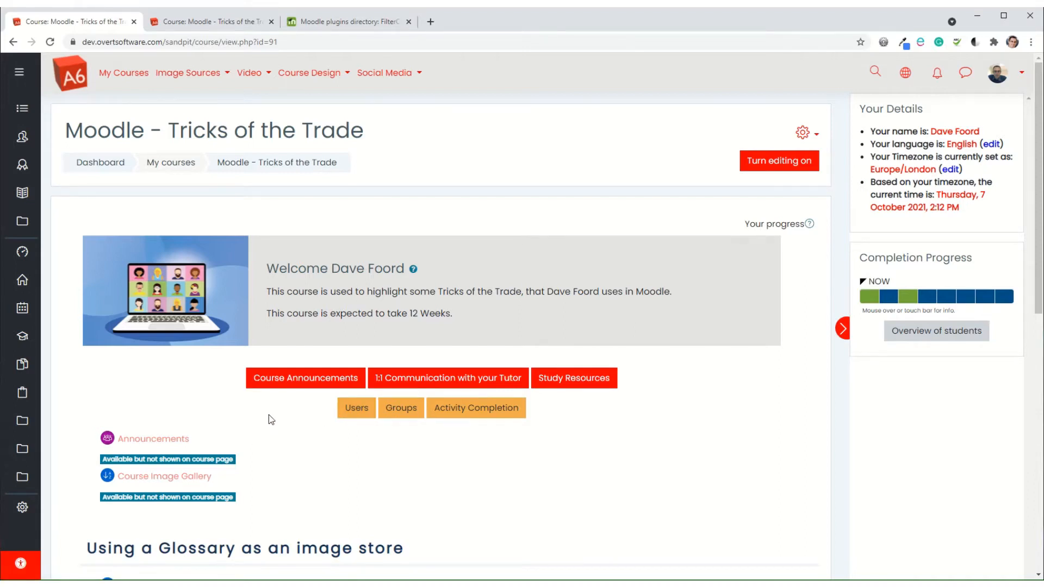
pyautogui.moveTo(280, 424)
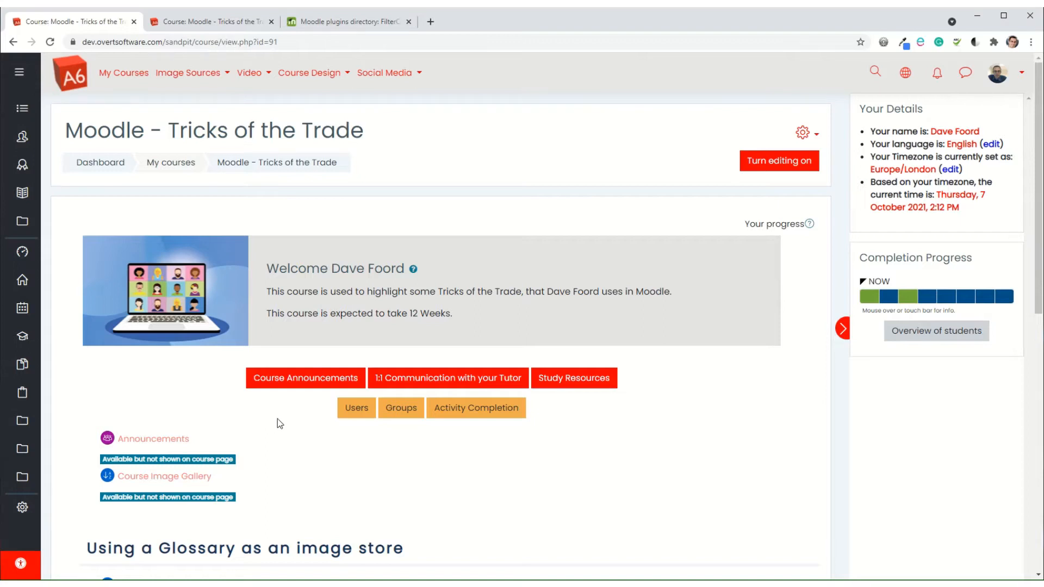
pyautogui.moveTo(389, 446)
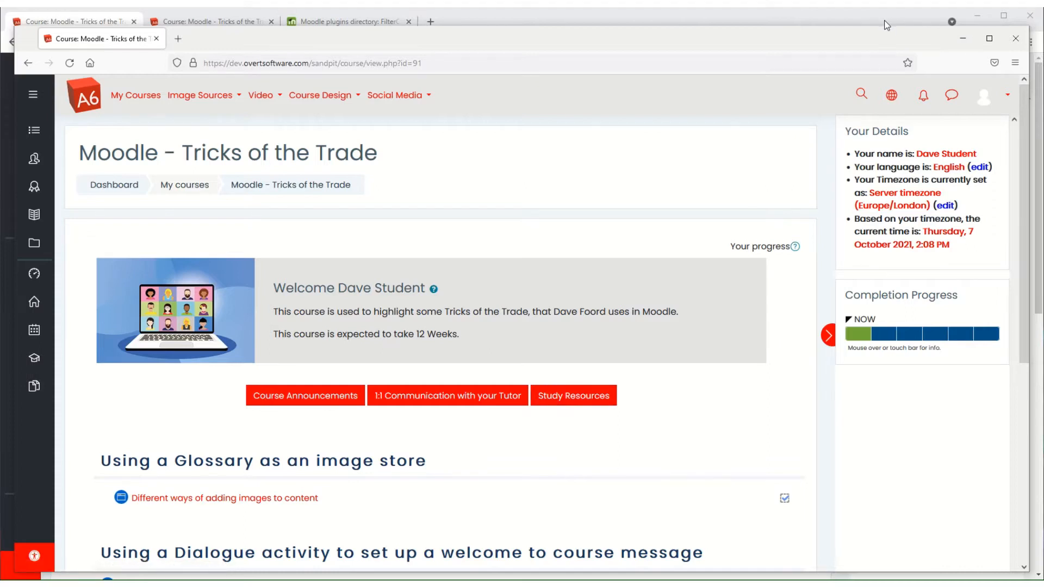
# Step: Navigate through Course administration to the Enrolled users list
pyautogui.click(804, 133)
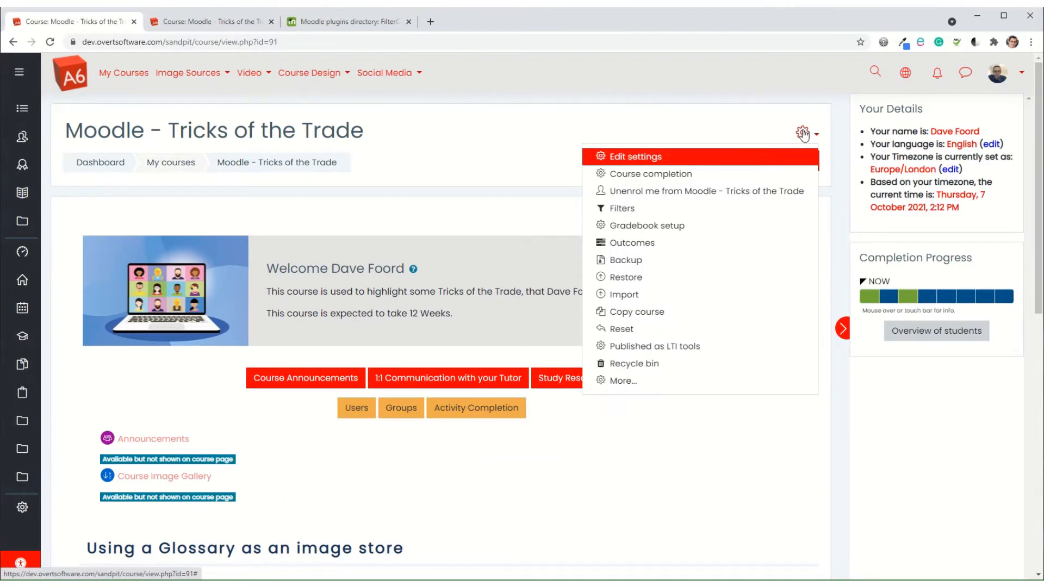
pyautogui.click(304, 377)
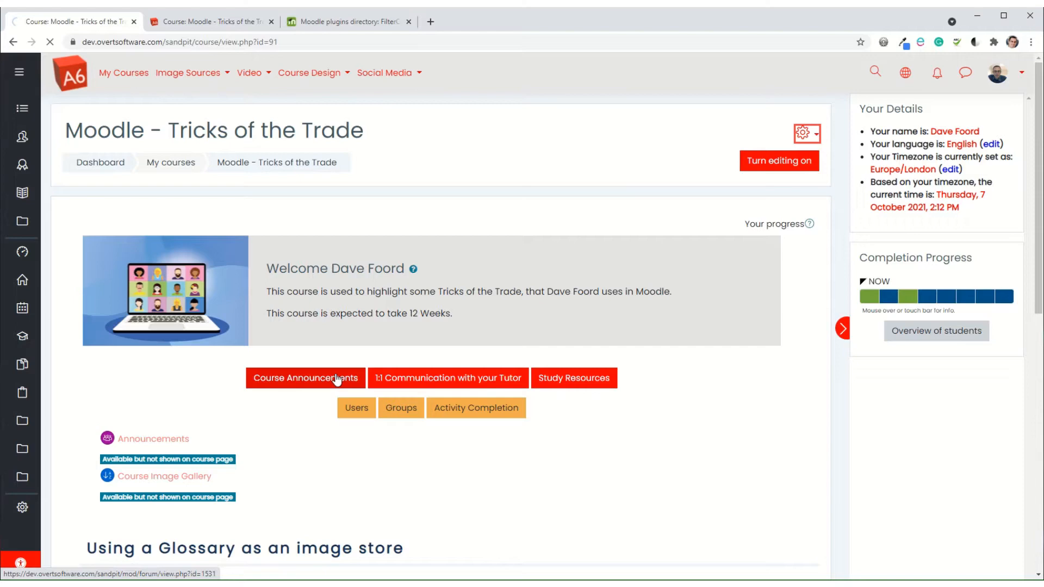
pyautogui.click(357, 408)
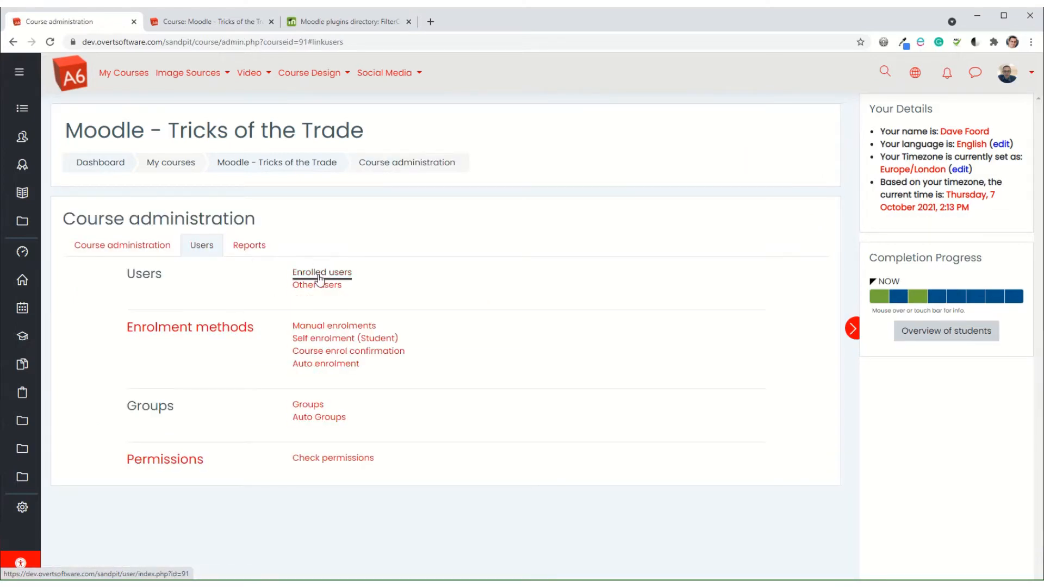
pyautogui.click(321, 272)
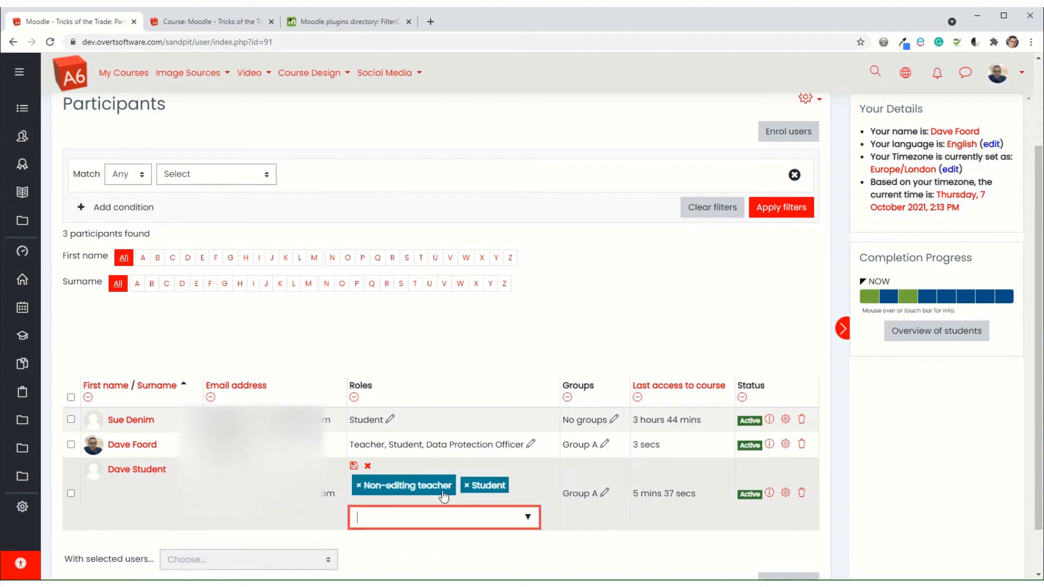
# Step: Add the Non-editing teacher and Teacher roles to the test student, then return to the participants list
pyautogui.write('te')
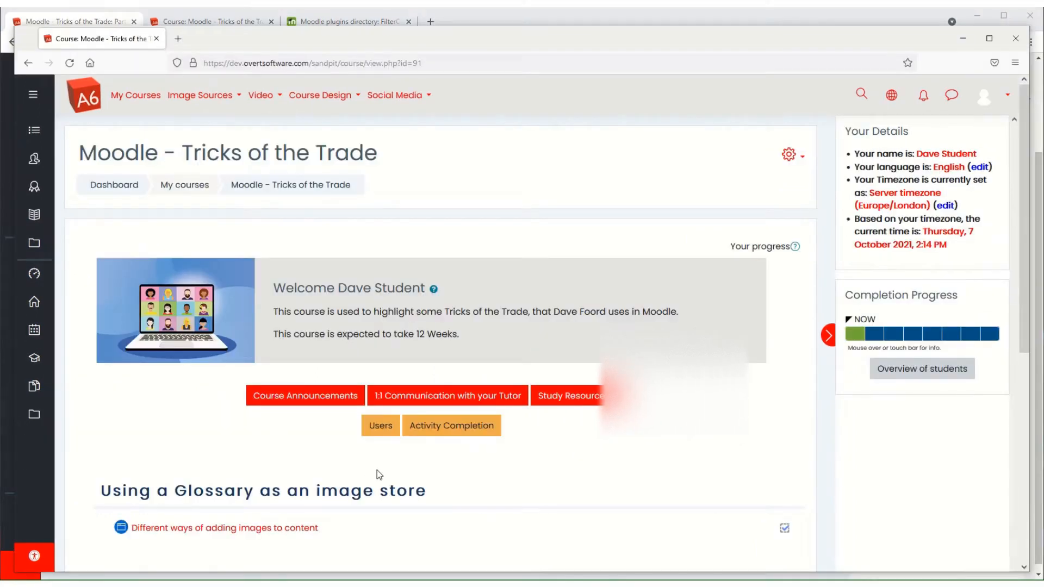
pyautogui.click(573, 396)
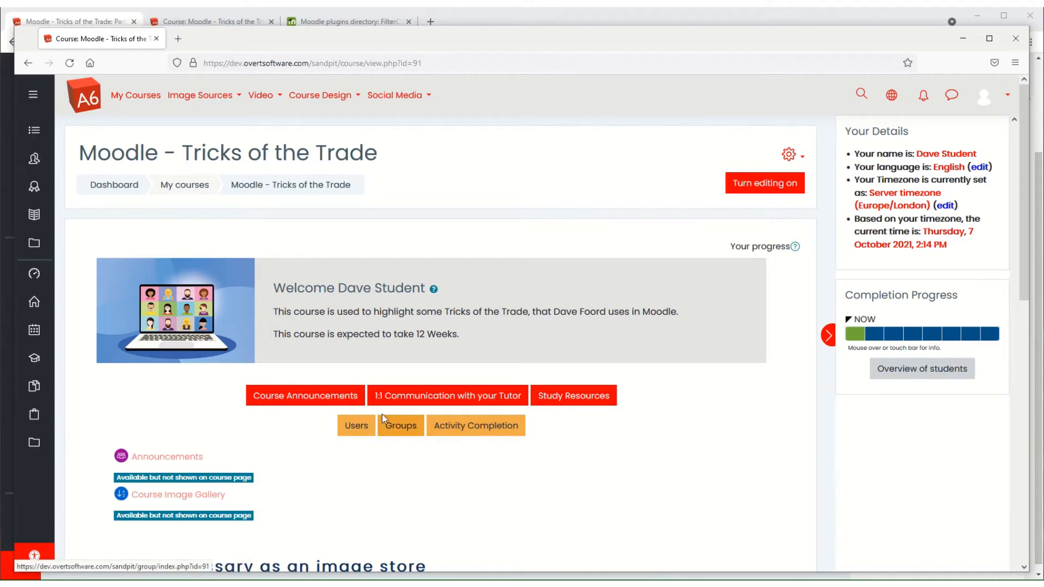
pyautogui.click(357, 425)
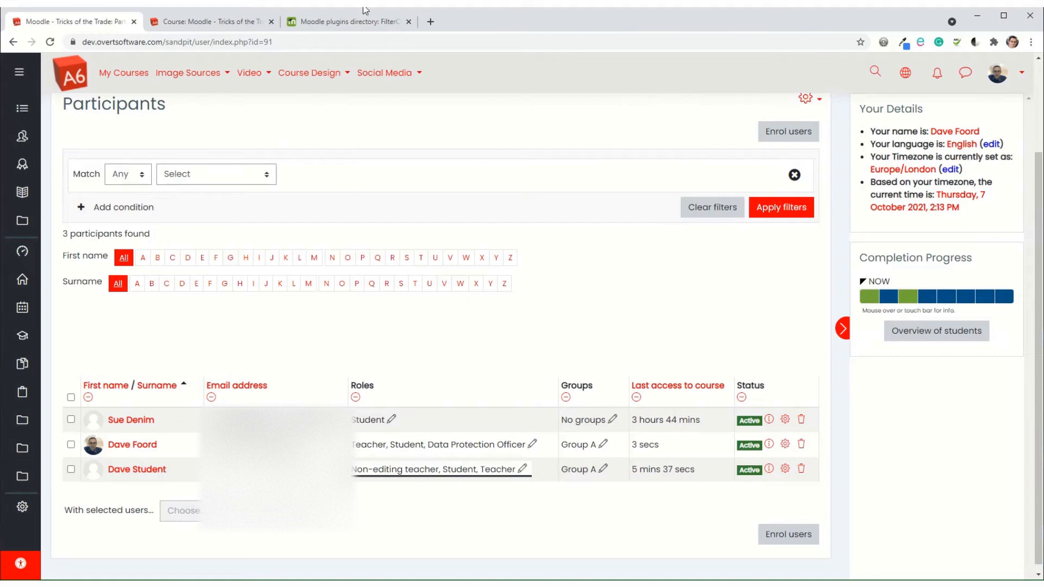
pyautogui.click(346, 22)
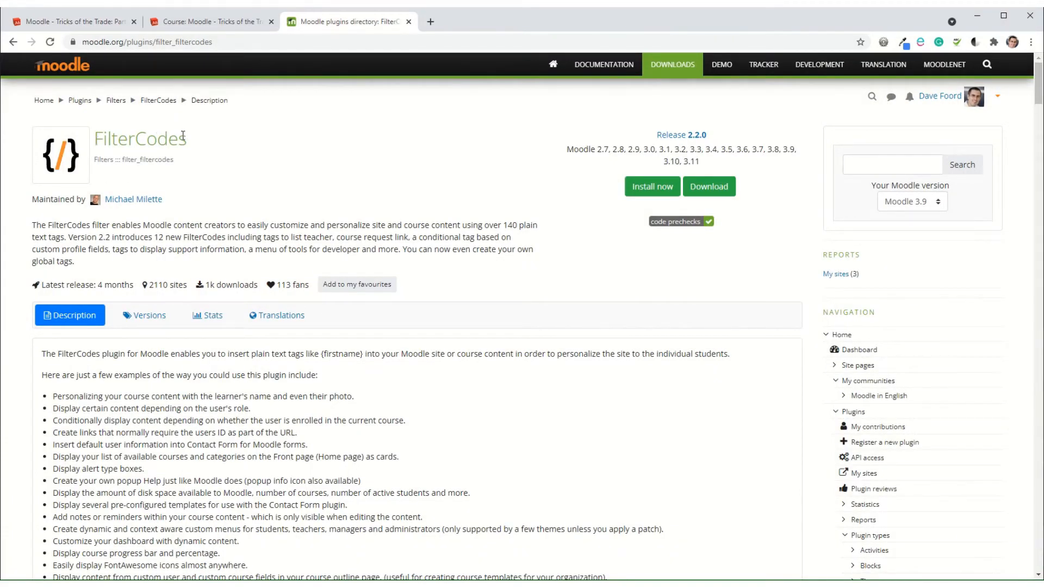
# Step: Scroll the FilterCodes tag list to the Roles section and select the ifminteacher tag name
pyautogui.scroll(-3)
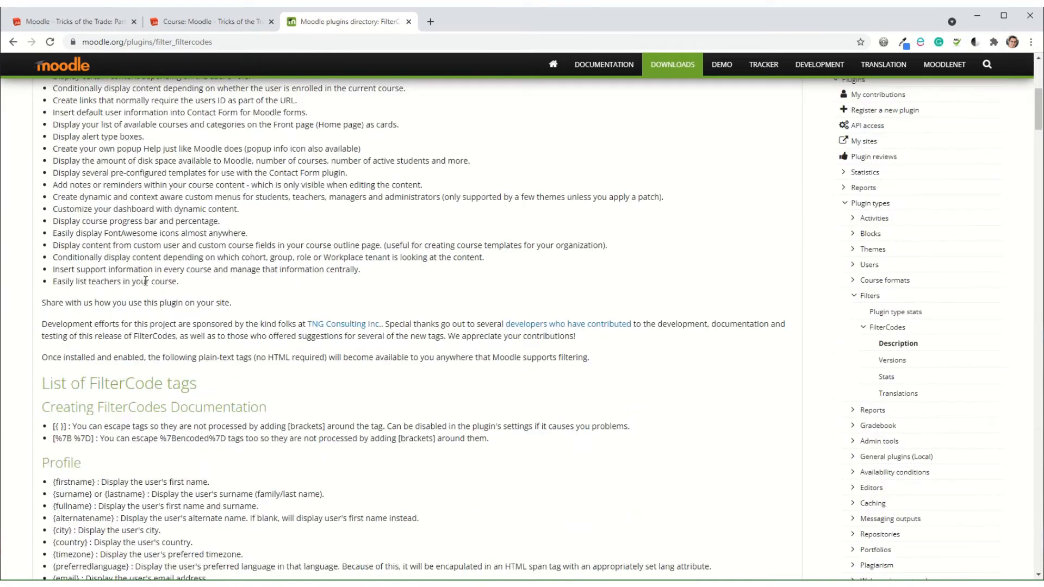
pyautogui.scroll(-3)
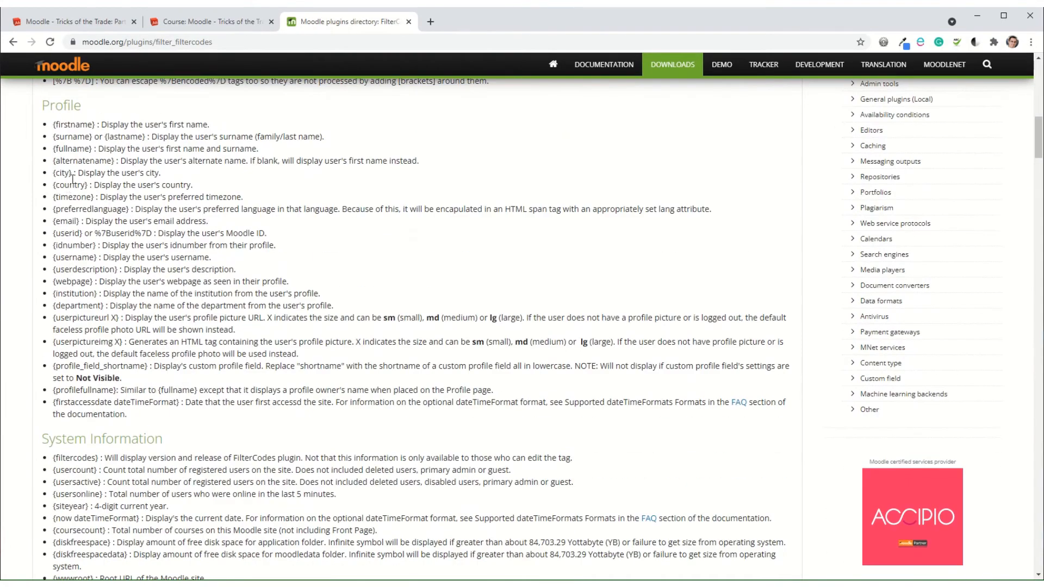
pyautogui.scroll(-3)
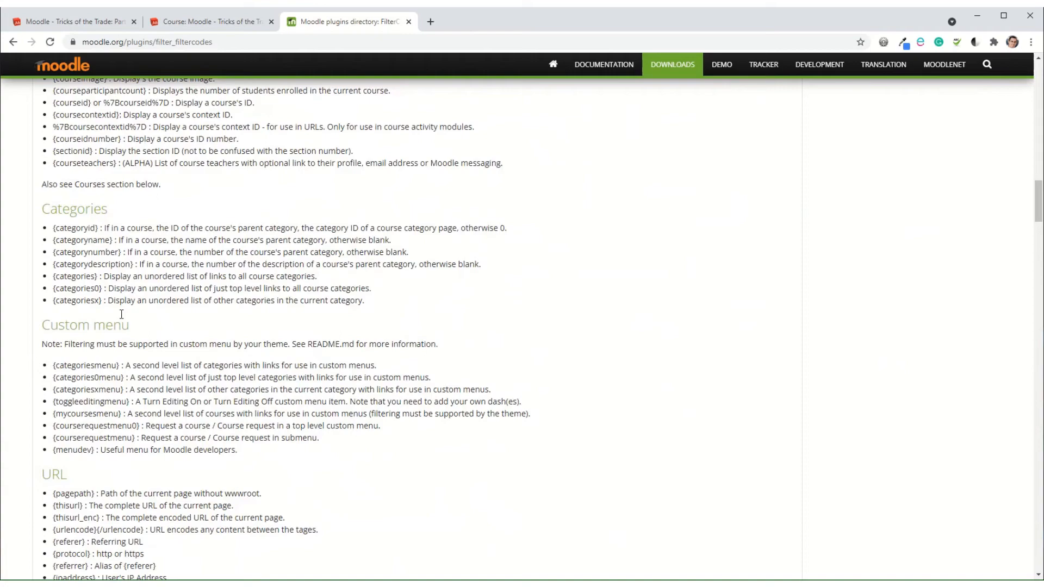
pyautogui.scroll(-3)
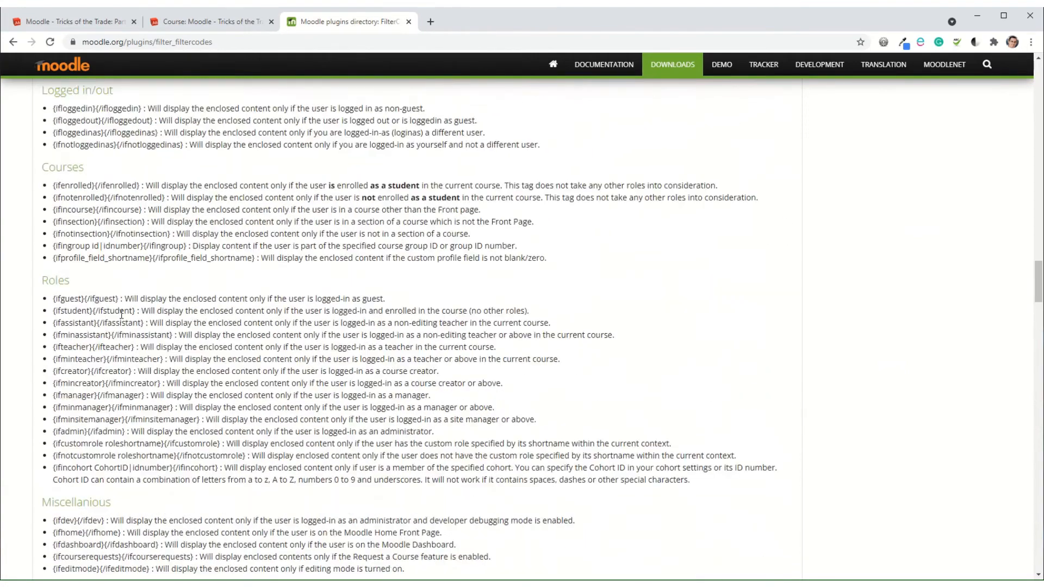
pyautogui.scroll(-3)
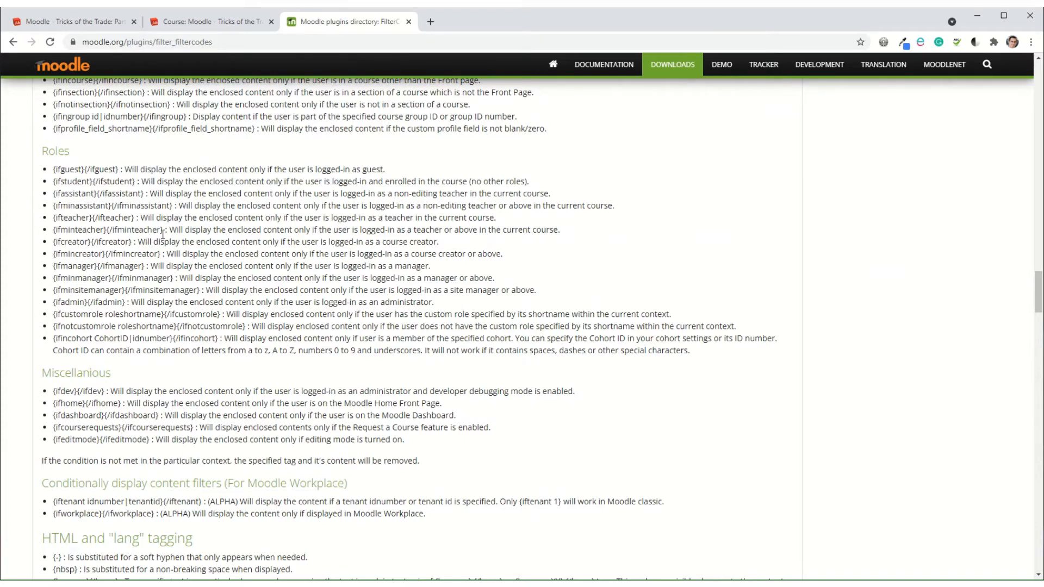
pyautogui.doubleClick(78, 229)
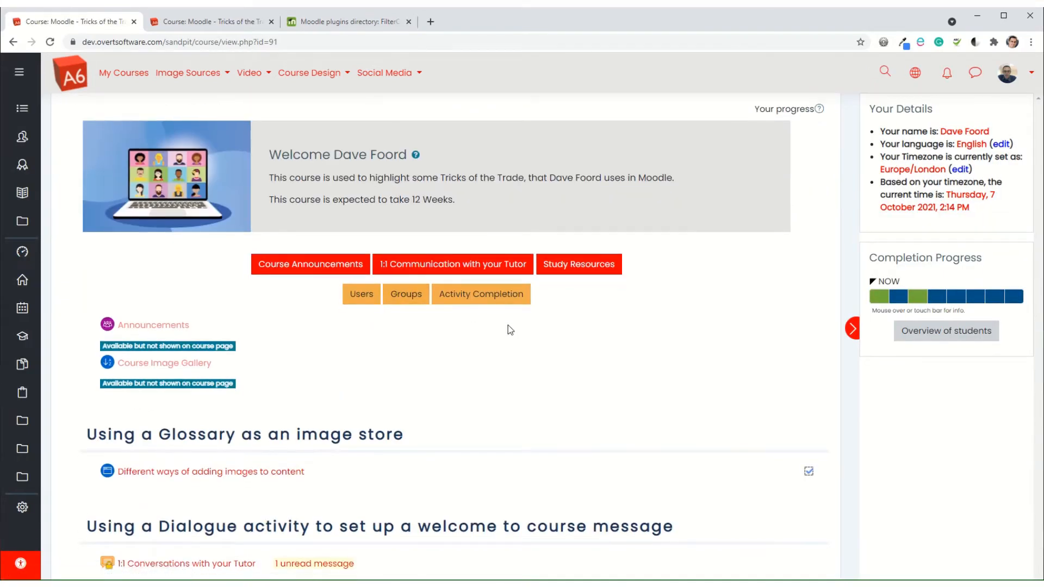
# Step: With editing on, open the navigation button label's settings for editing
pyautogui.scroll(-3)
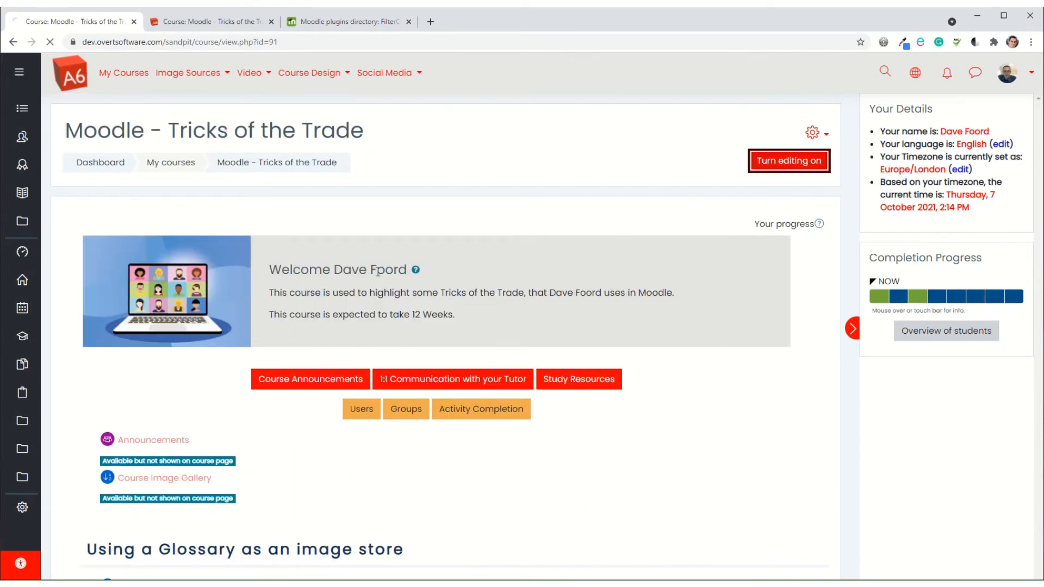
pyautogui.click(788, 161)
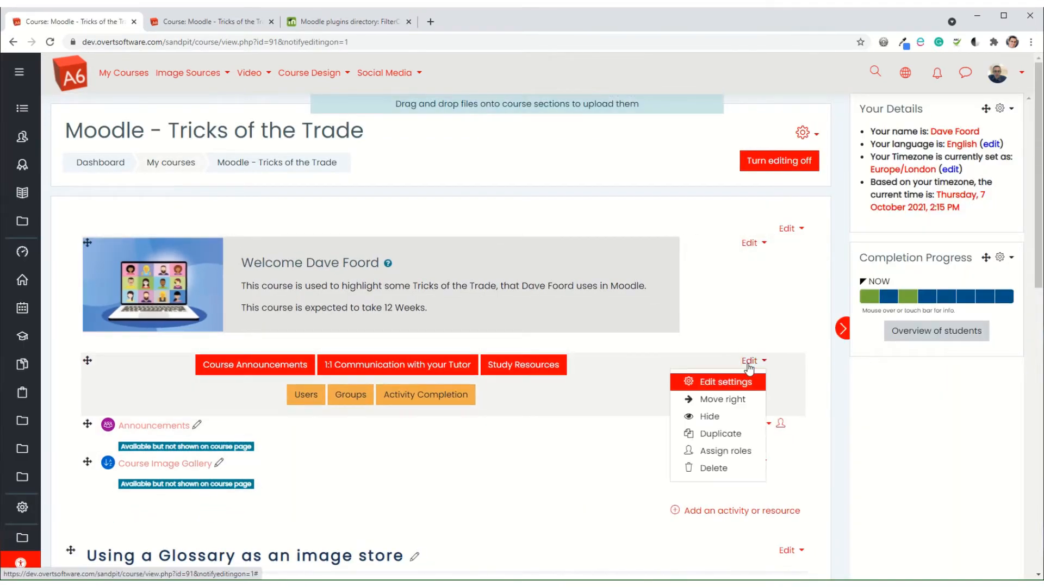
pyautogui.click(725, 382)
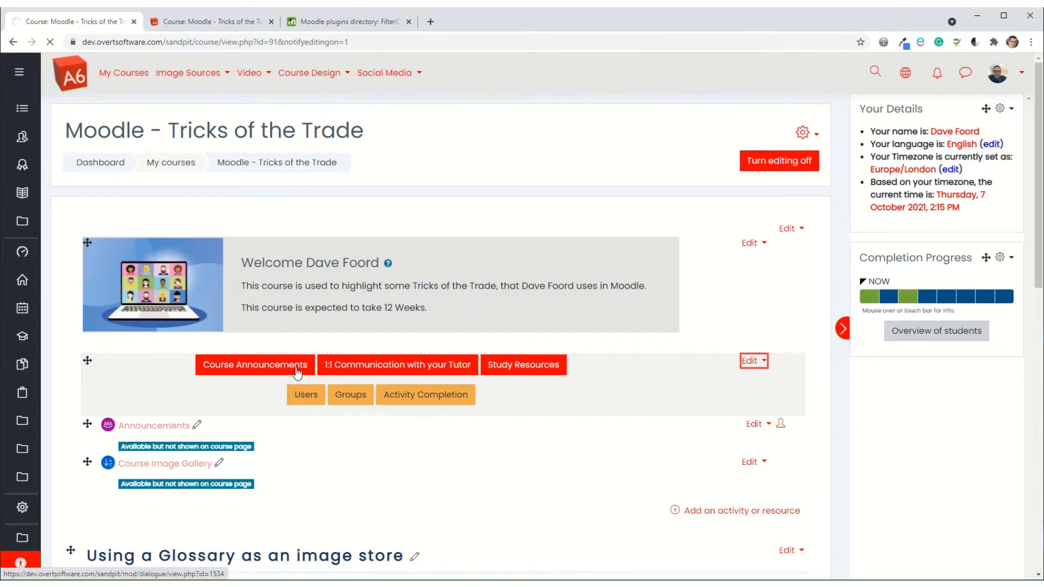
pyautogui.click(751, 360)
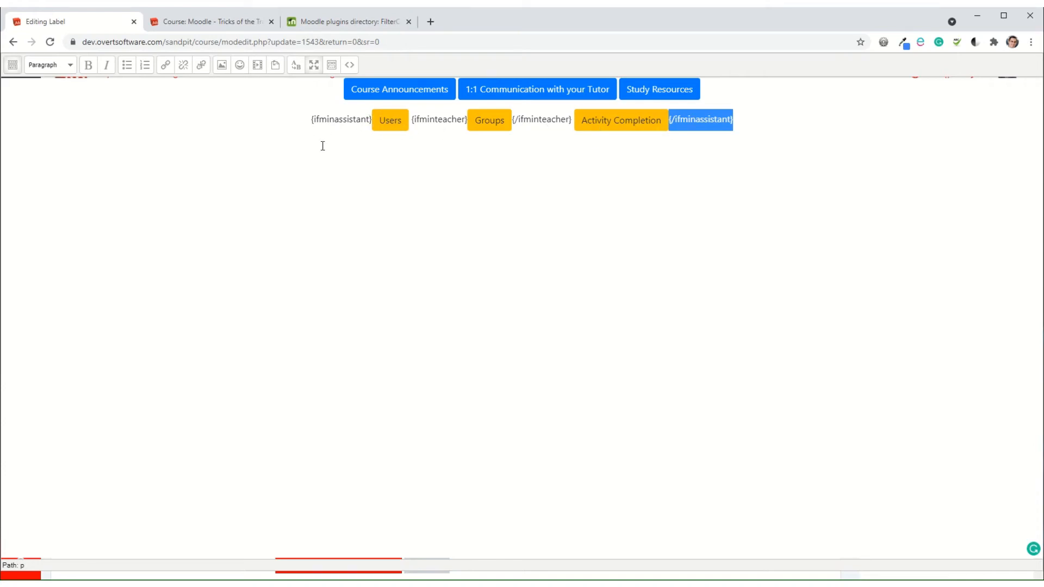
# Step: Wrap Users, Groups, Activity Completion in {ifminassistant} tags and Groups alone in {ifminteacher} tags
pyautogui.click(339, 151)
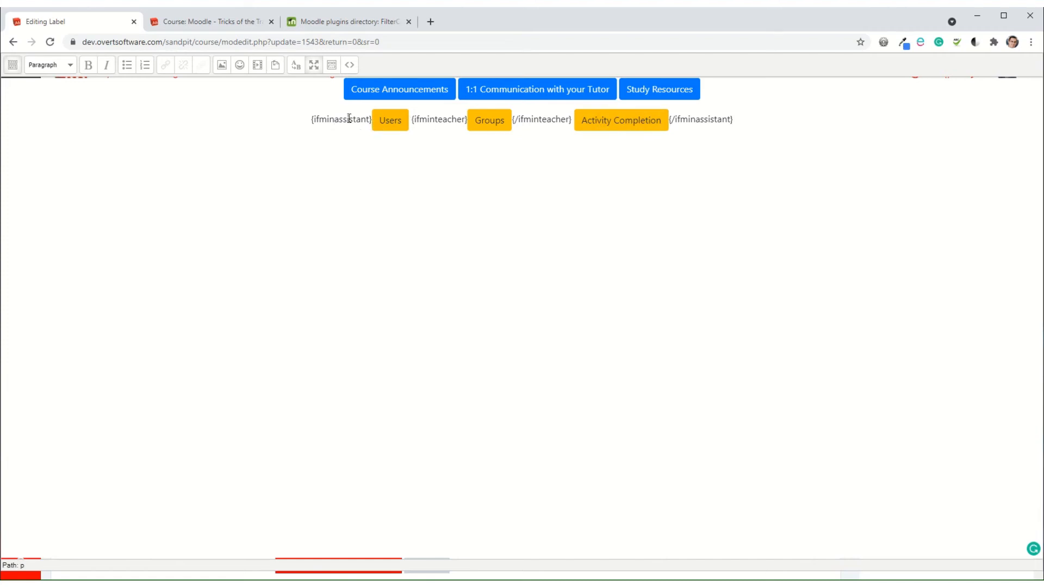
pyautogui.moveTo(429, 153)
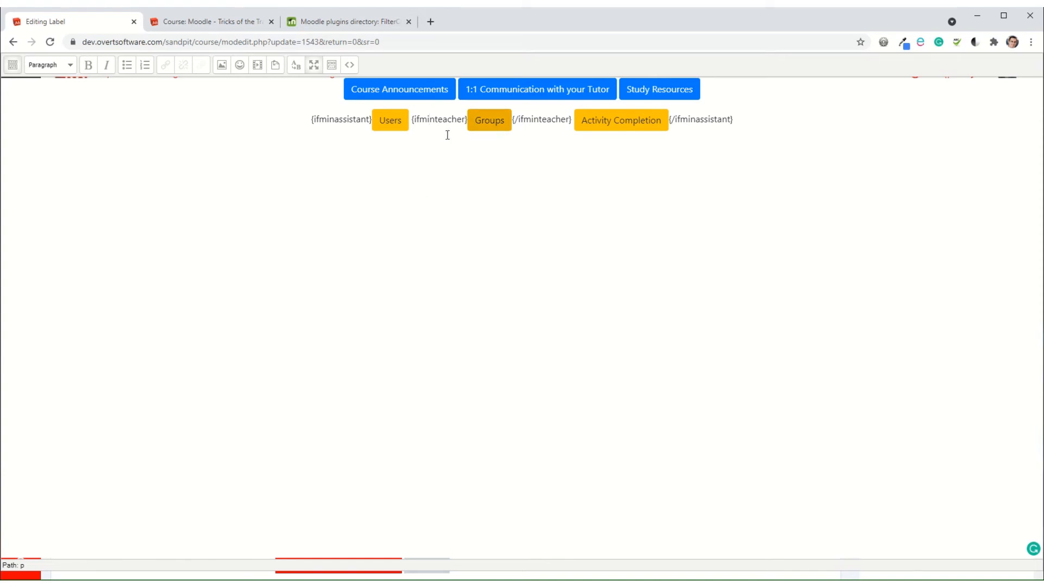
pyautogui.moveTo(409, 120); pyautogui.dragTo(536, 120)
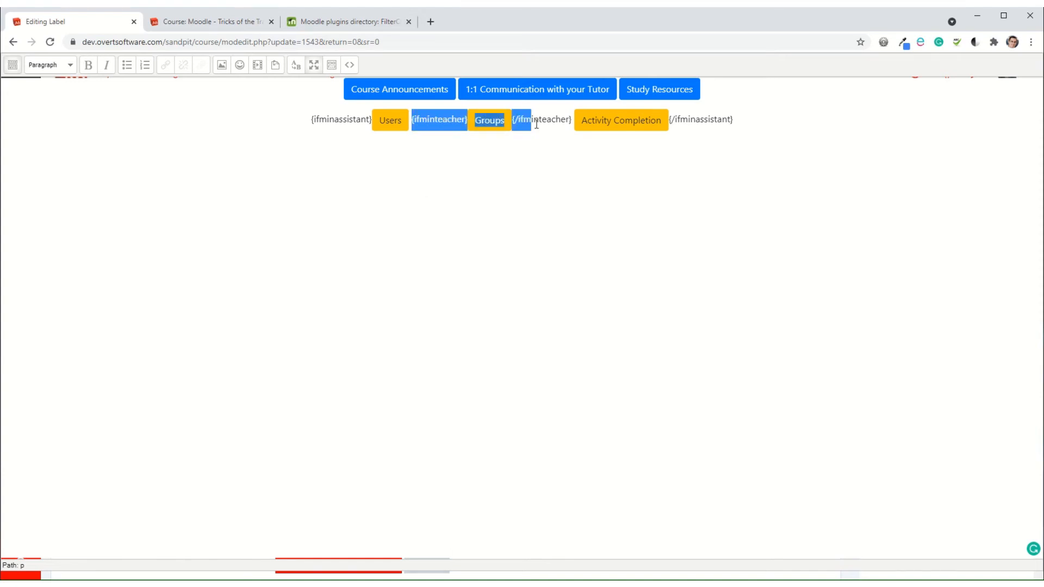